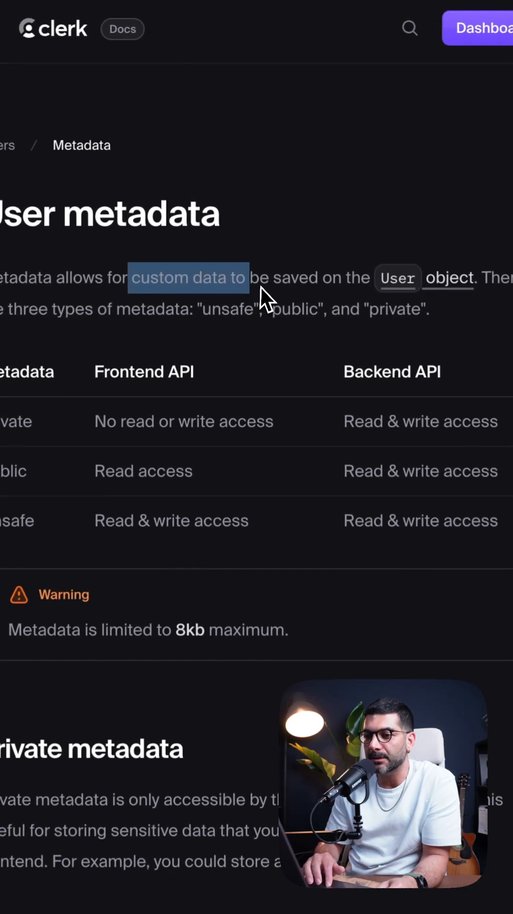
Highlight the docs sentence describing the three metadata types: public, private and unsafe.
scroll("down", 3)
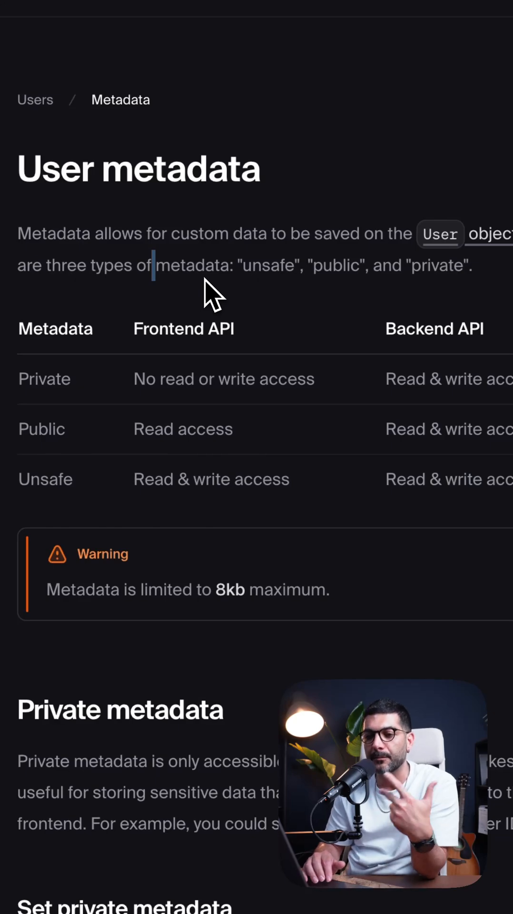
double_click(44, 379)
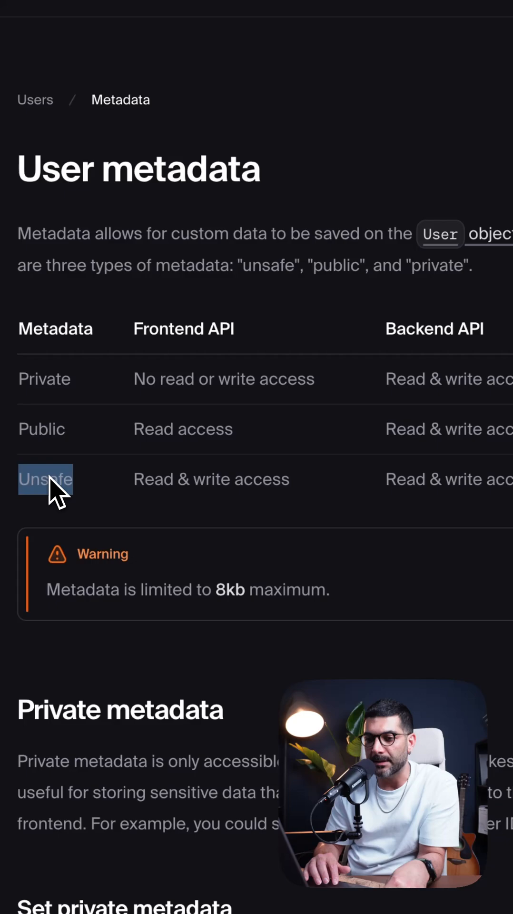
mouse_move(269, 400)
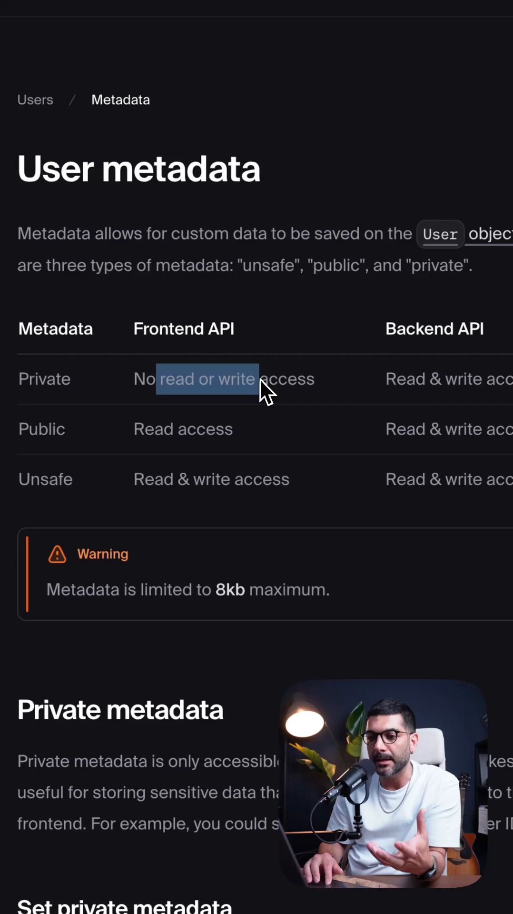
mouse_move(38, 397)
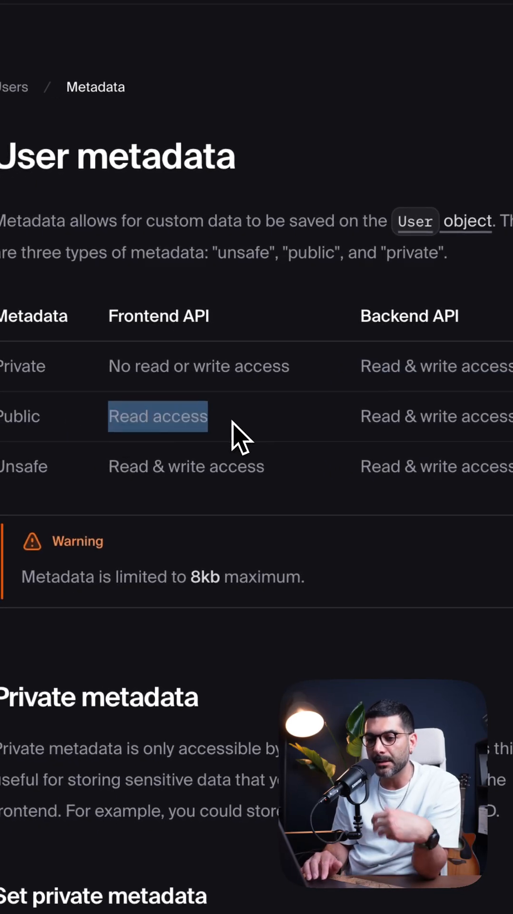
mouse_move(306, 435)
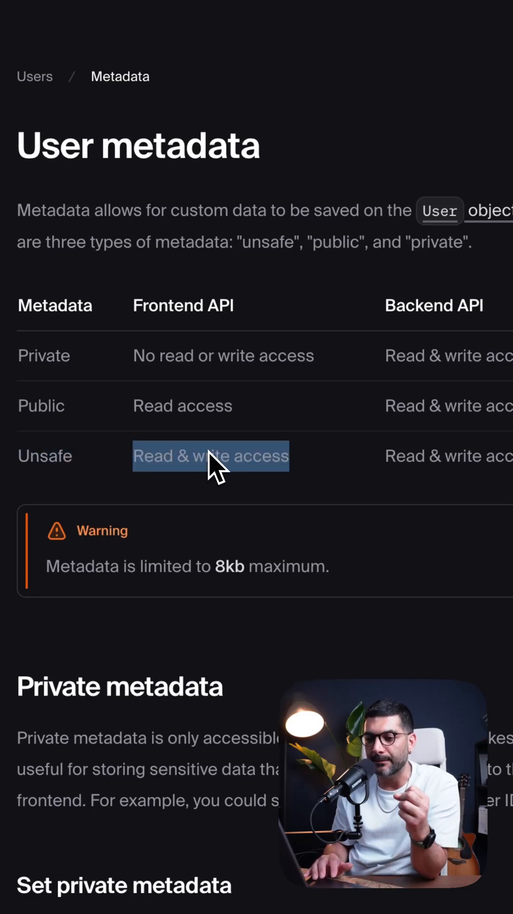
scroll("down", 3)
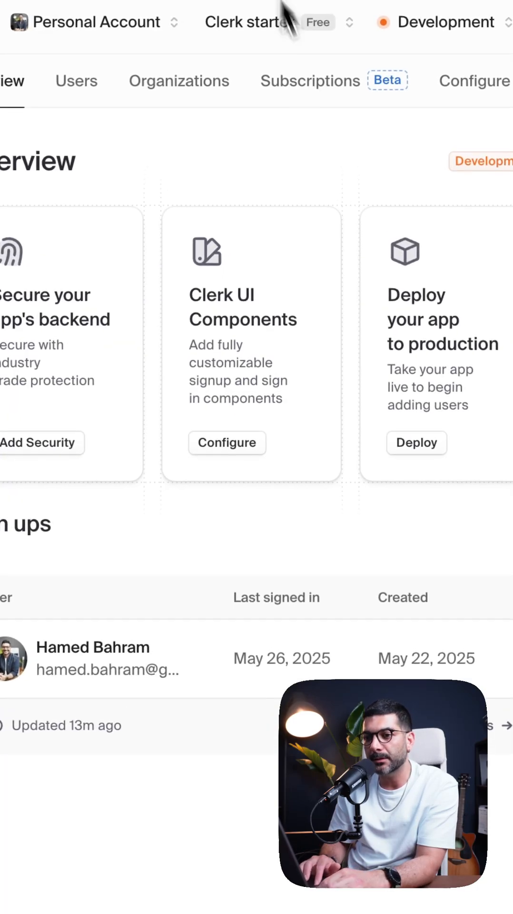
Open the signed-up user's profile and scroll to its empty Metadata section.
left_click(92, 658)
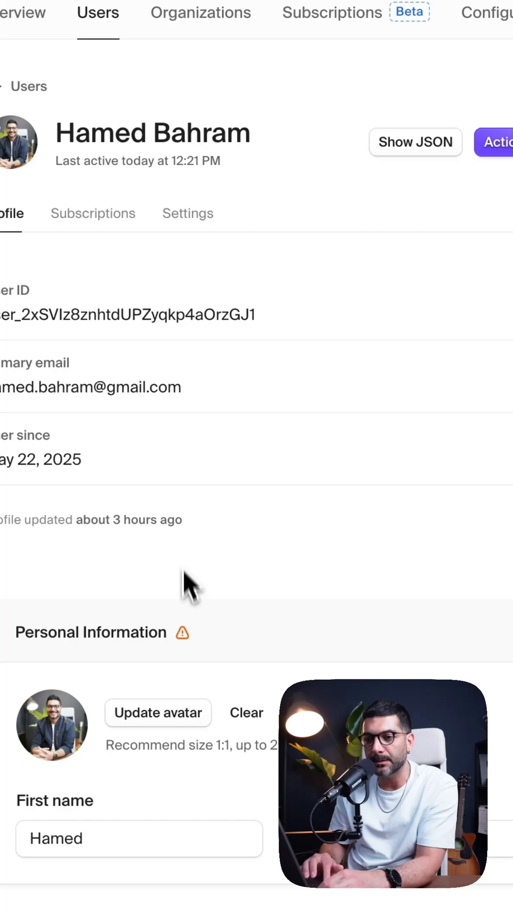
scroll("down", 3)
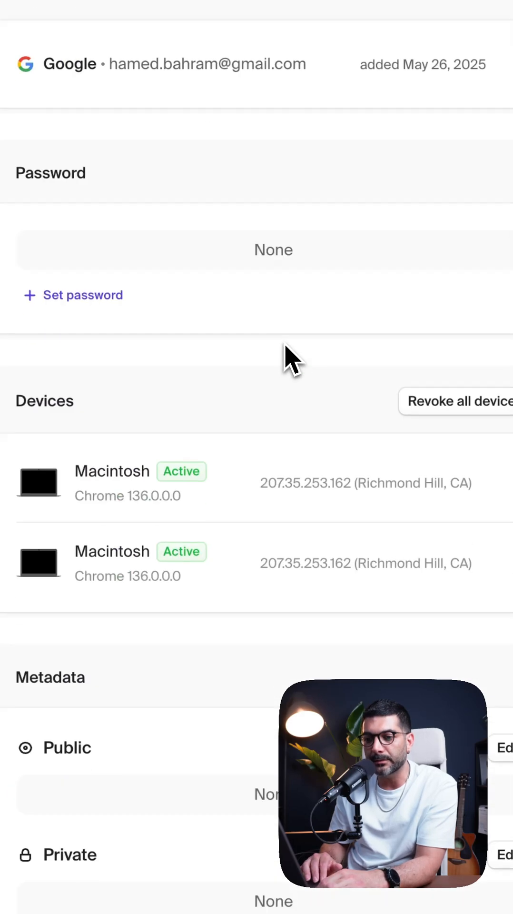
scroll("down", 3)
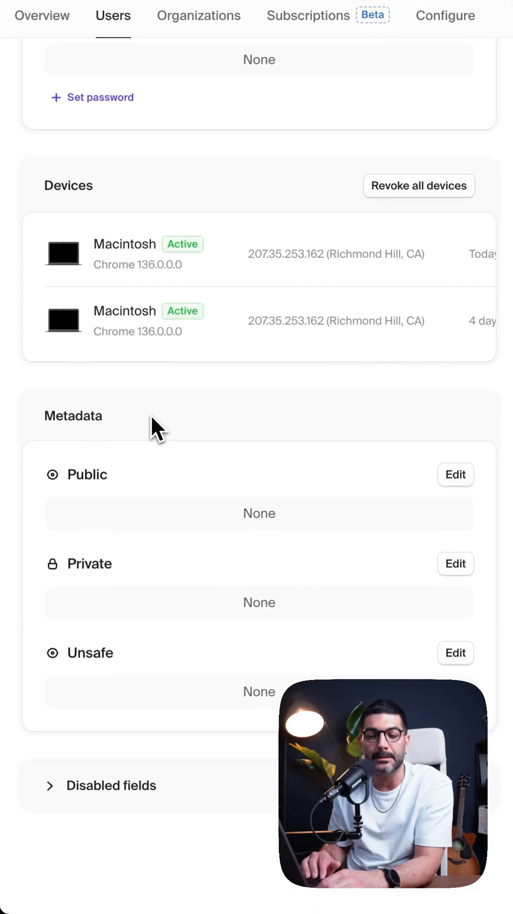
scroll("down", 3)
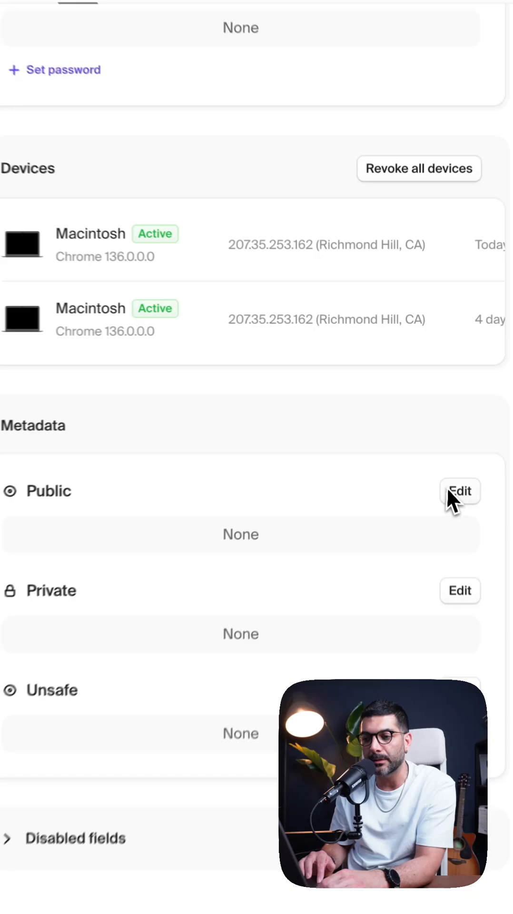
Add a public metadata key stripeCustomerId with the value cus_123.
left_click(460, 490)
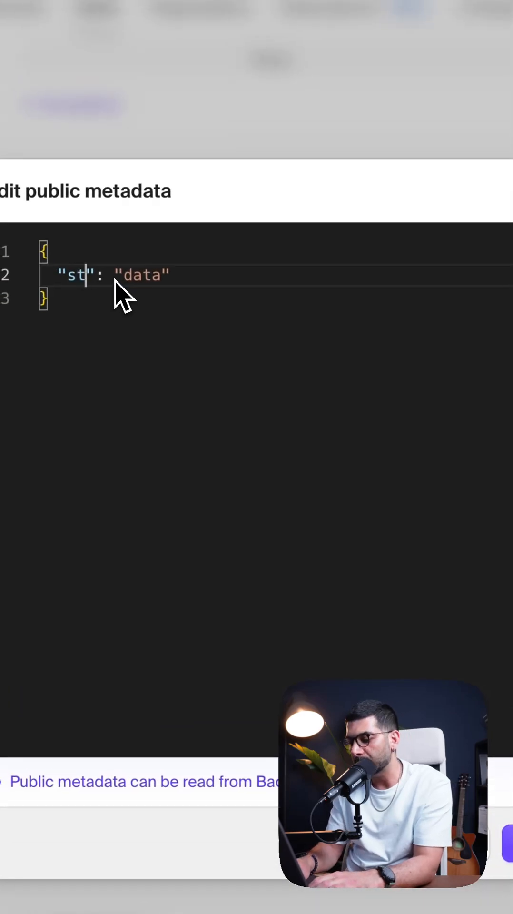
type("ripeCustomerId")
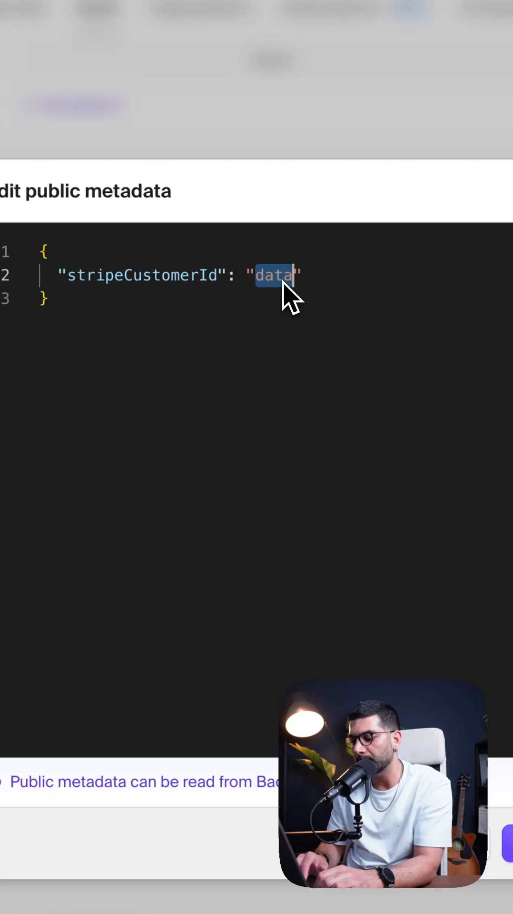
type("cus_123")
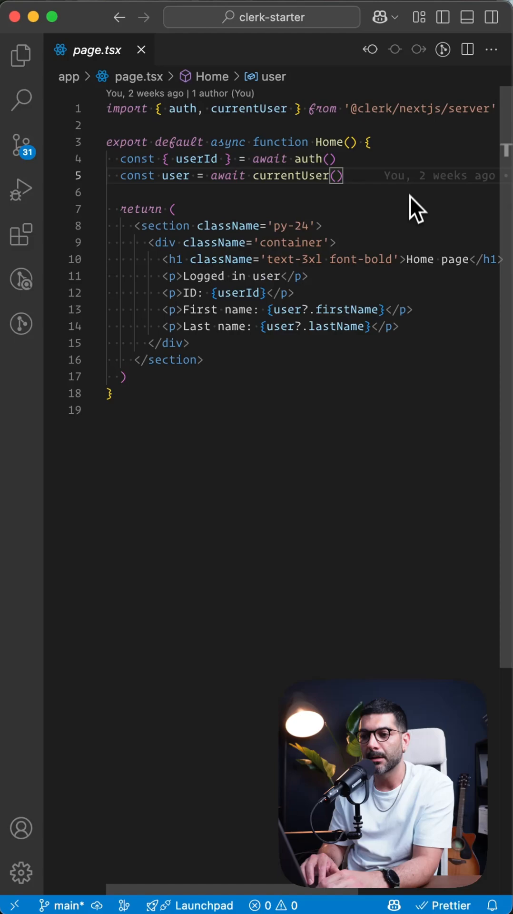
Add stripeCustomerId as a string from publicMetadata, render it in a <p>, and save page.tsx.
type("con")
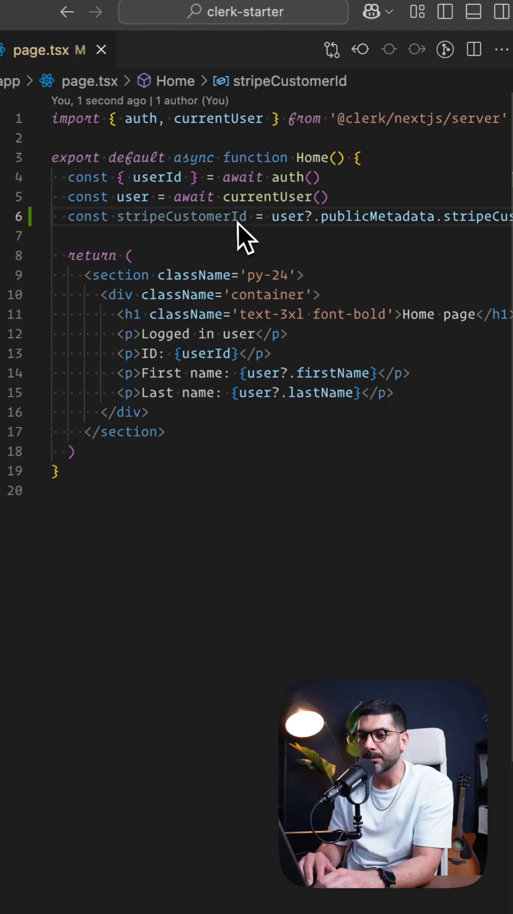
double_click(332, 221)
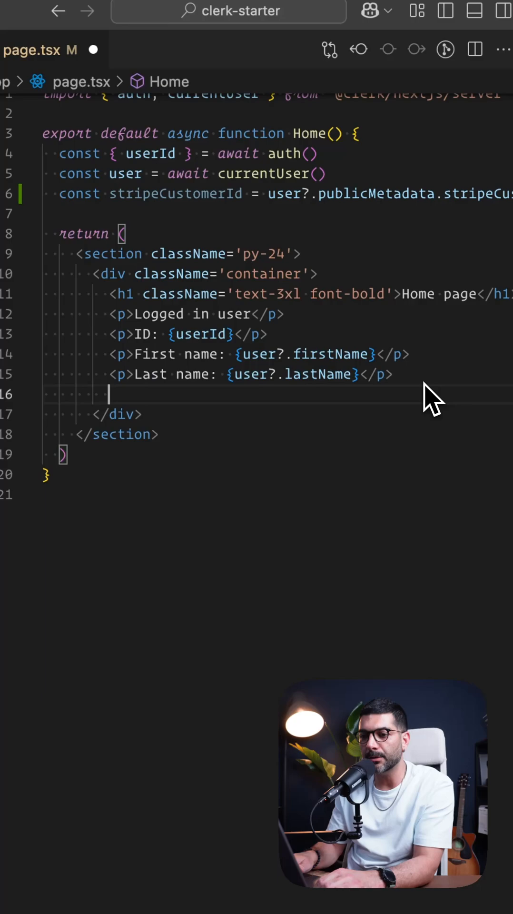
type("<p>Stripe customer Id : {stripeCustomerId}</p>")
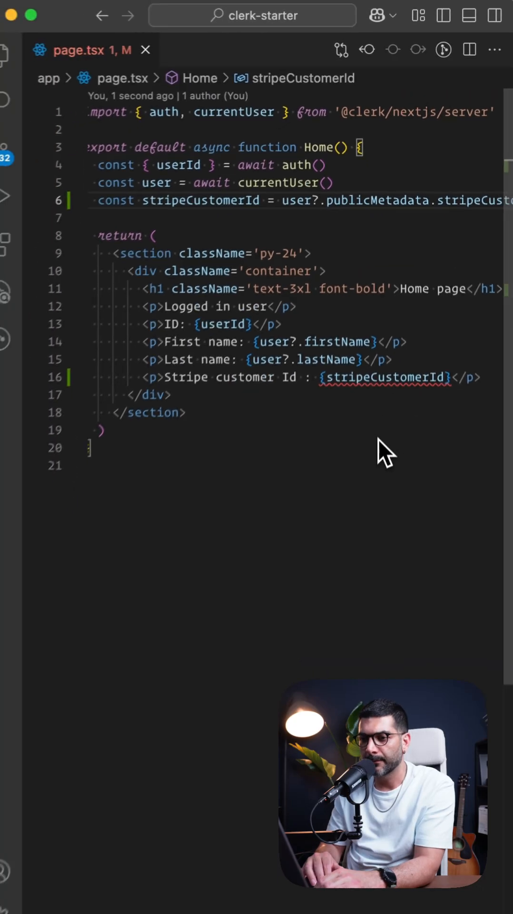
type("as str")
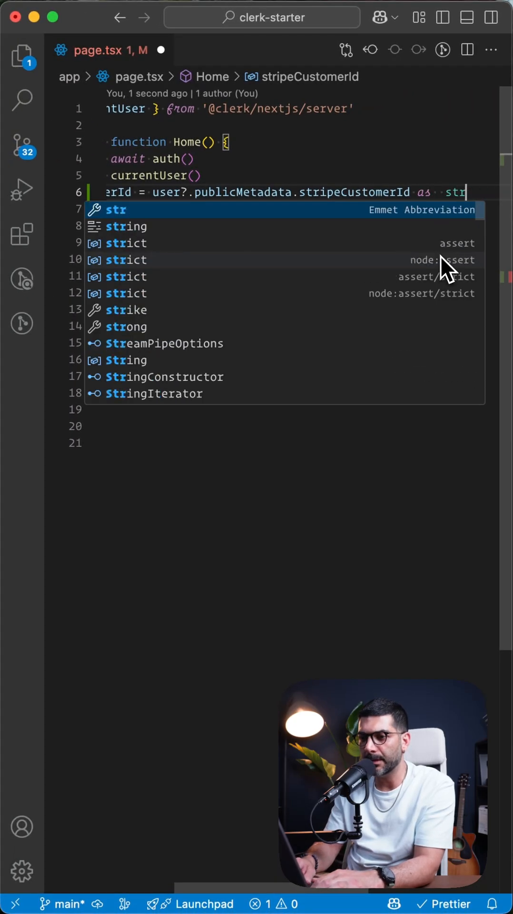
key("cmd+s")
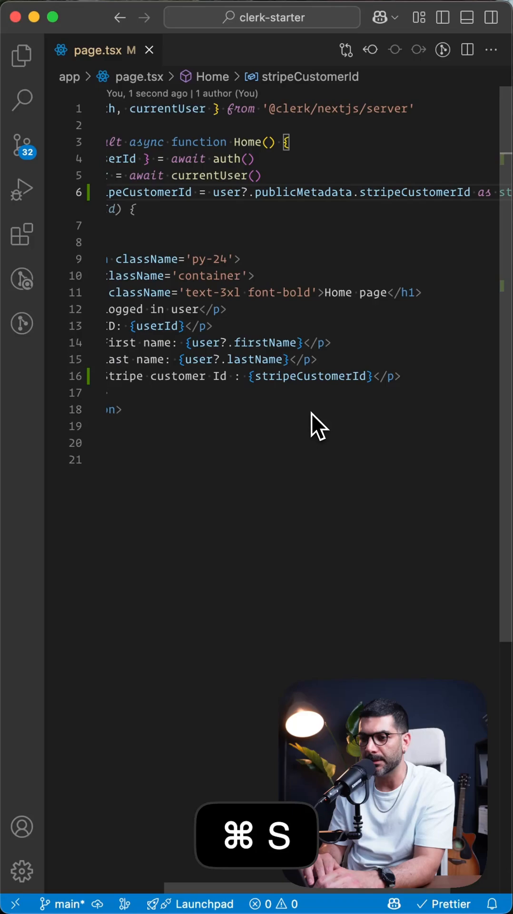
key("cmd+s")
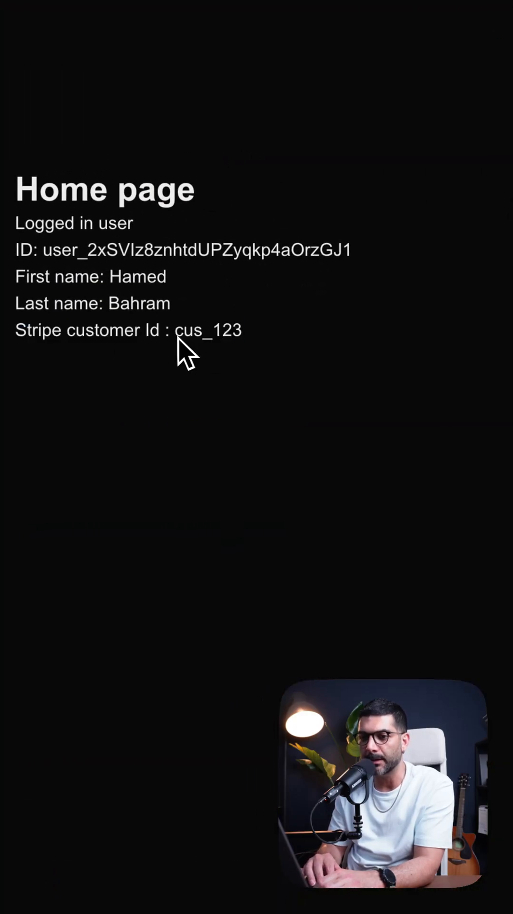
Highlight the displayed customer id cus_123 on the home page, then scroll on.
double_click(208, 330)
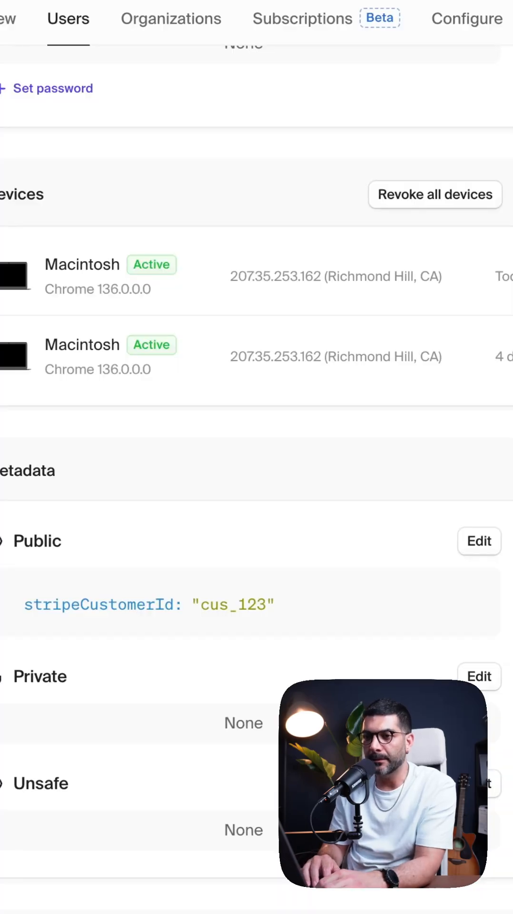
scroll("down", 3)
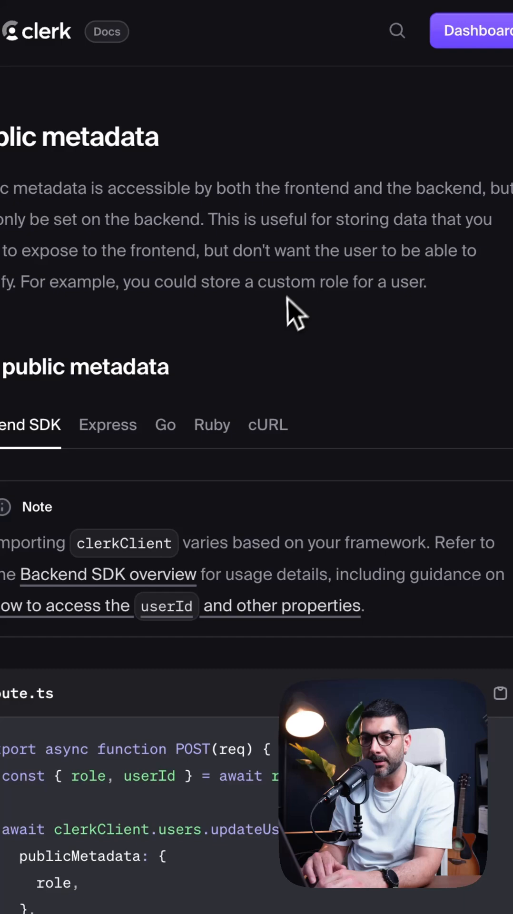
Scroll Clerk Docs to the route.ts POST example calling updateUserMetadata.
scroll("down", 3)
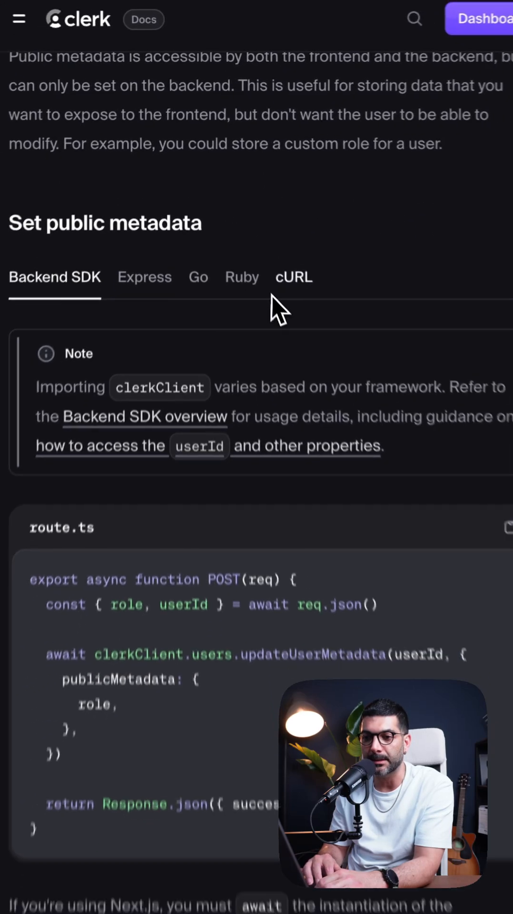
scroll("down", 3)
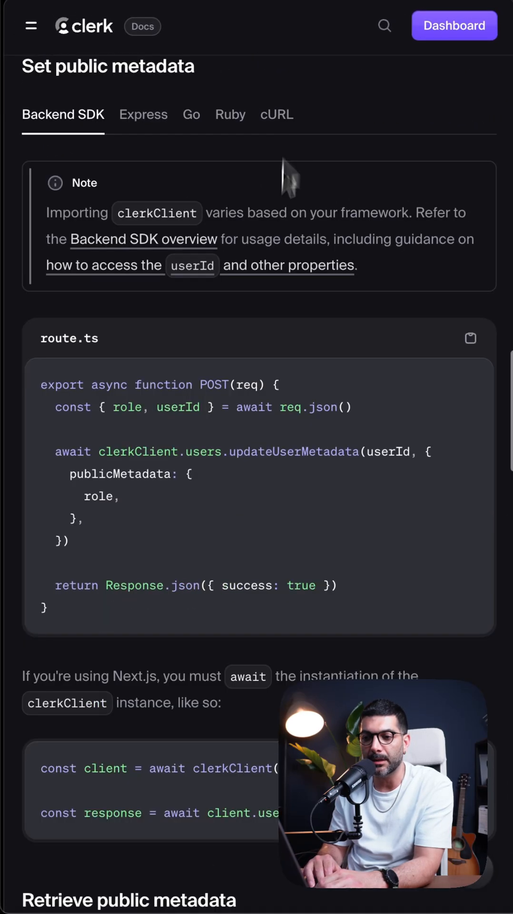